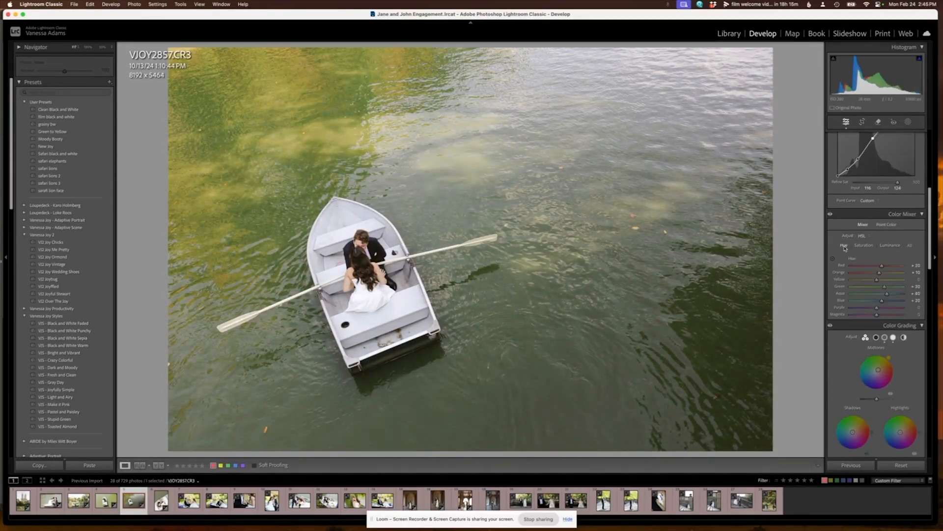
# Download the BlueStacks installer from bluestacks.com into Downloads > Programs.
pyautogui.click(879, 121)
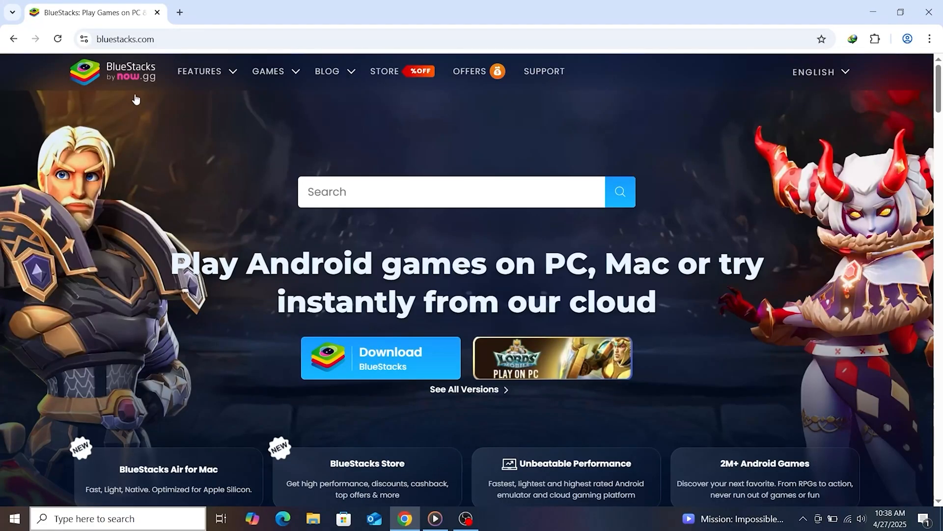
pyautogui.moveTo(275, 342)
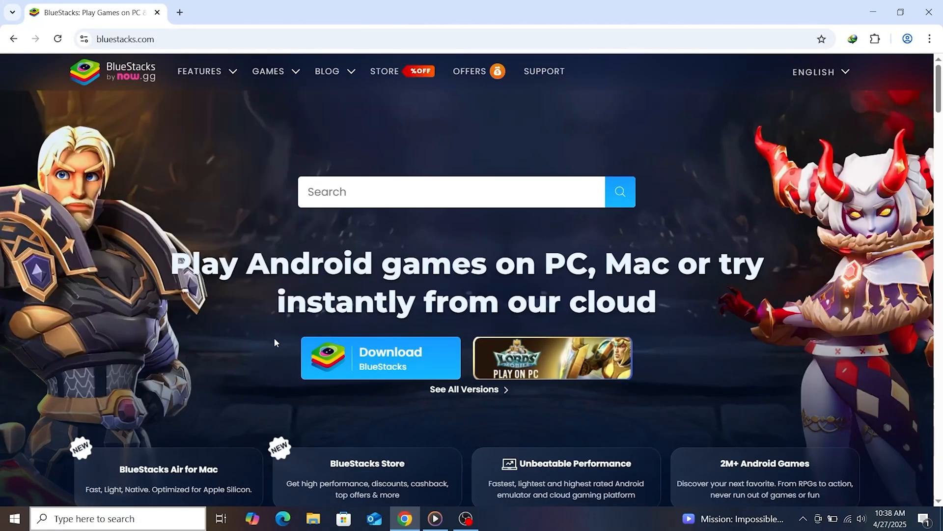
pyautogui.moveTo(282, 331)
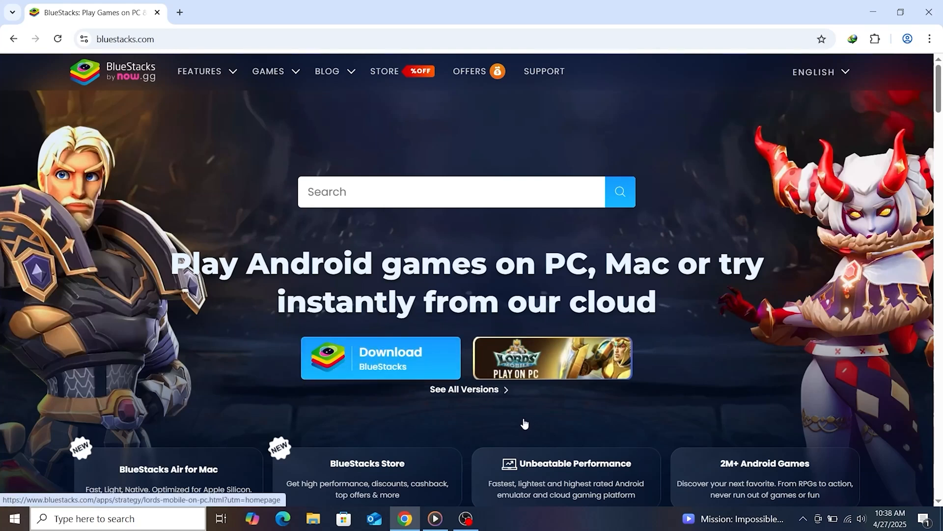
pyautogui.moveTo(343, 404)
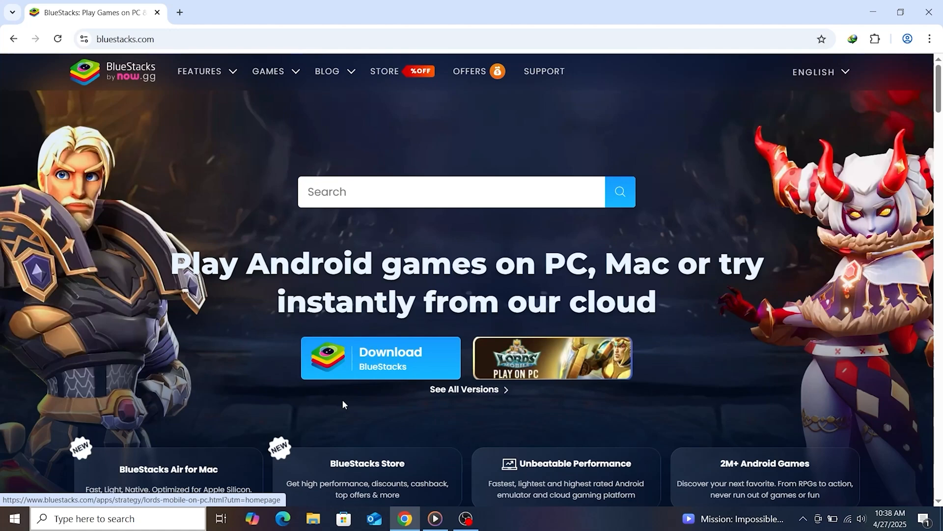
pyautogui.moveTo(421, 246)
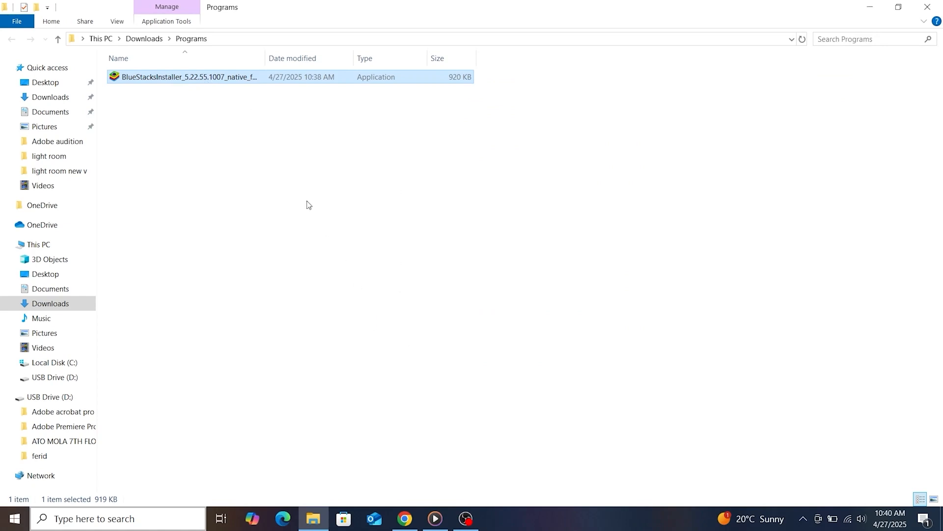
# Run BlueStacksInstaller from Downloads > Programs and agree to the terms to install and launch it.
pyautogui.doubleClick(184, 76)
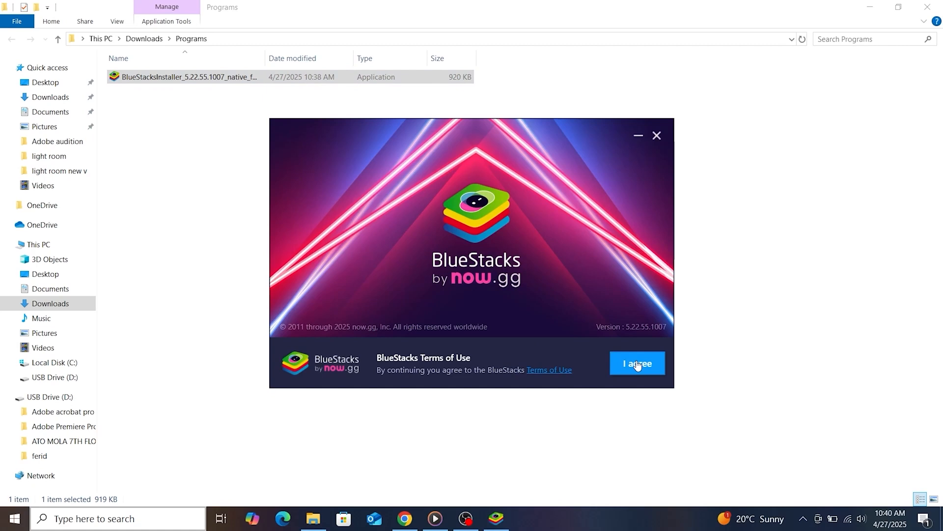
pyautogui.click(637, 363)
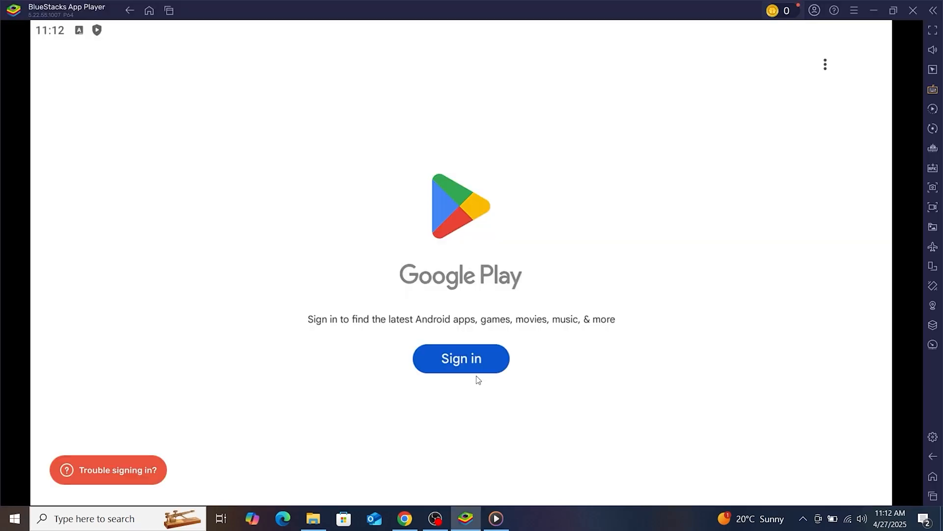
# Sign in to Google Play with the Google account and reach the Play Store search.
pyautogui.click(460, 358)
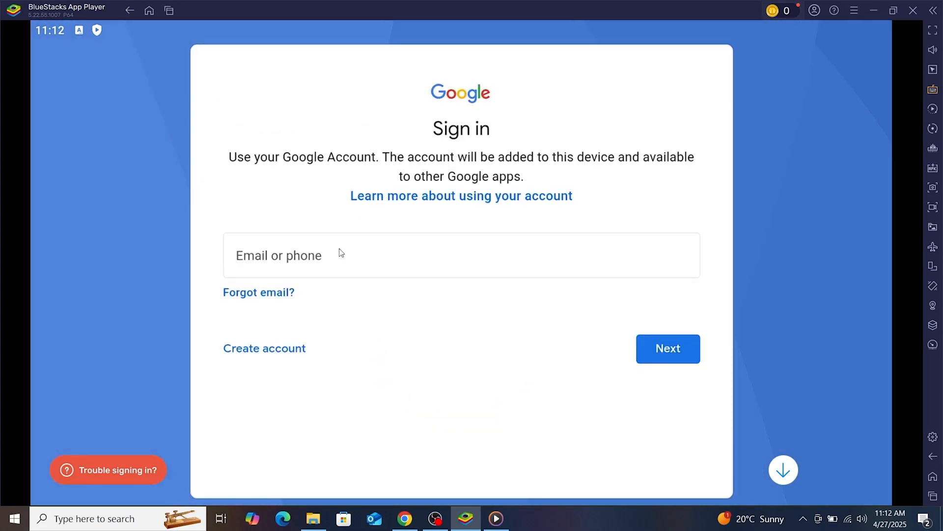
pyautogui.click(667, 348)
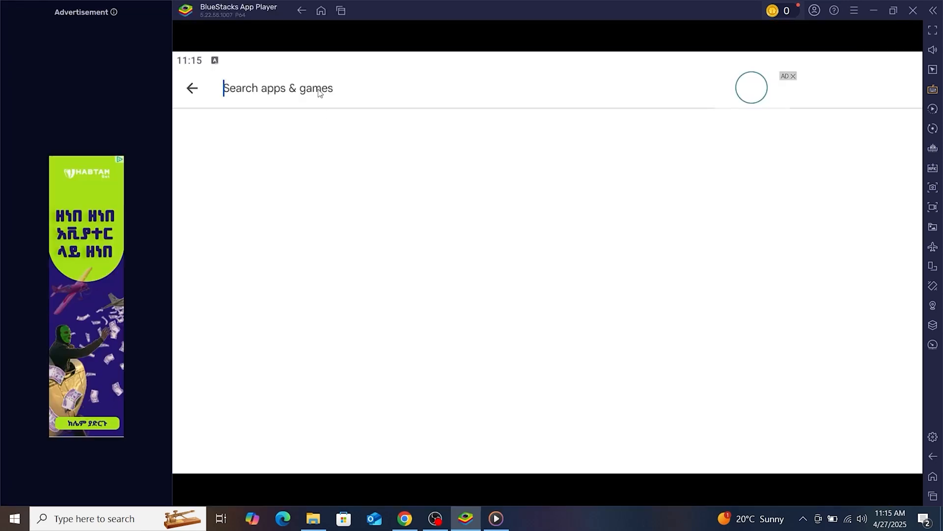
# Search Google Play for 'light', pick lightroom, and launch Lightroom Photo & Video Editor.
pyautogui.write('light')
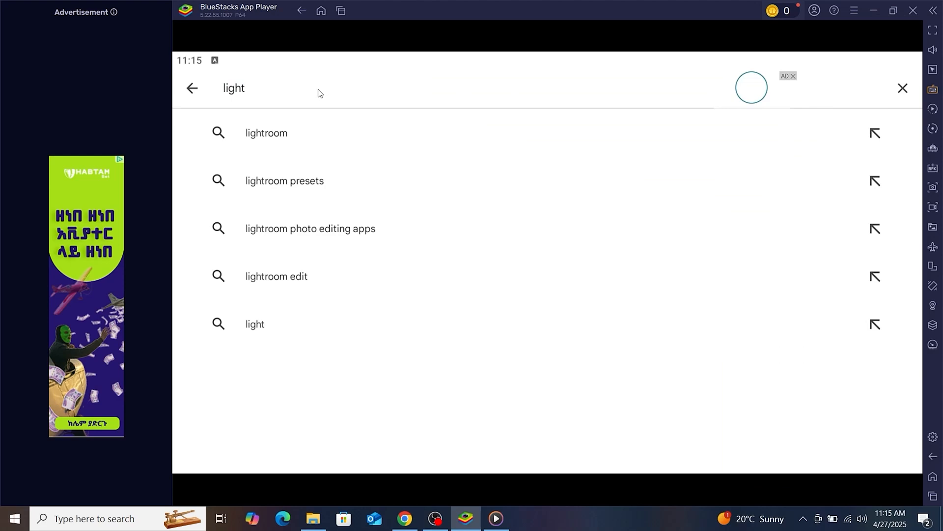
pyautogui.moveTo(275, 136)
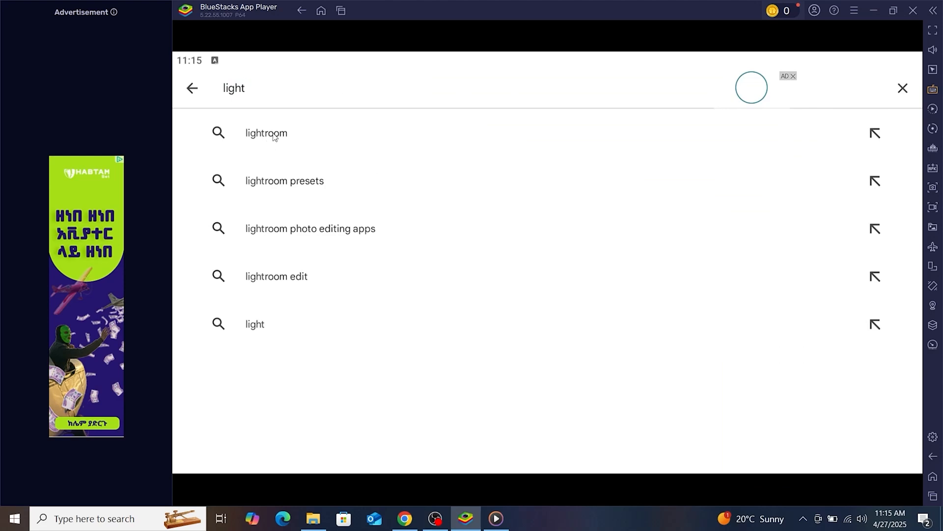
pyautogui.click(267, 132)
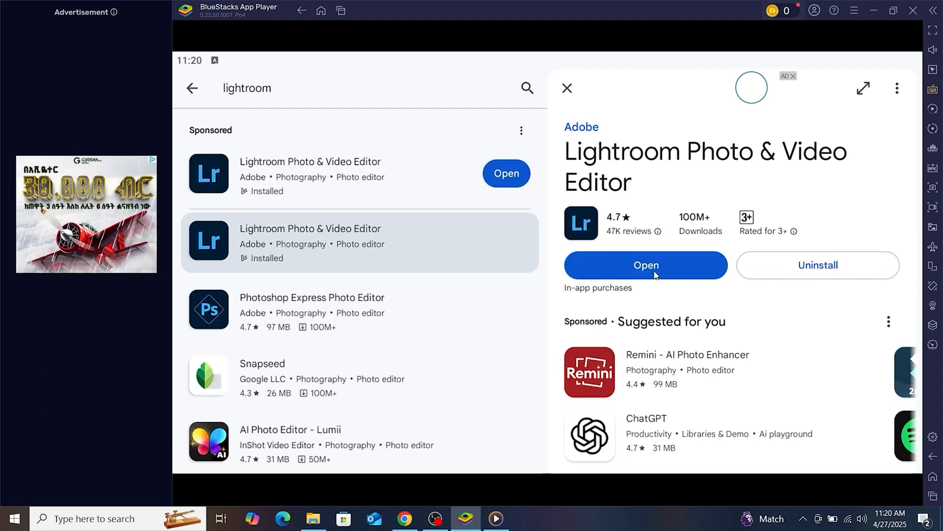
pyautogui.click(644, 266)
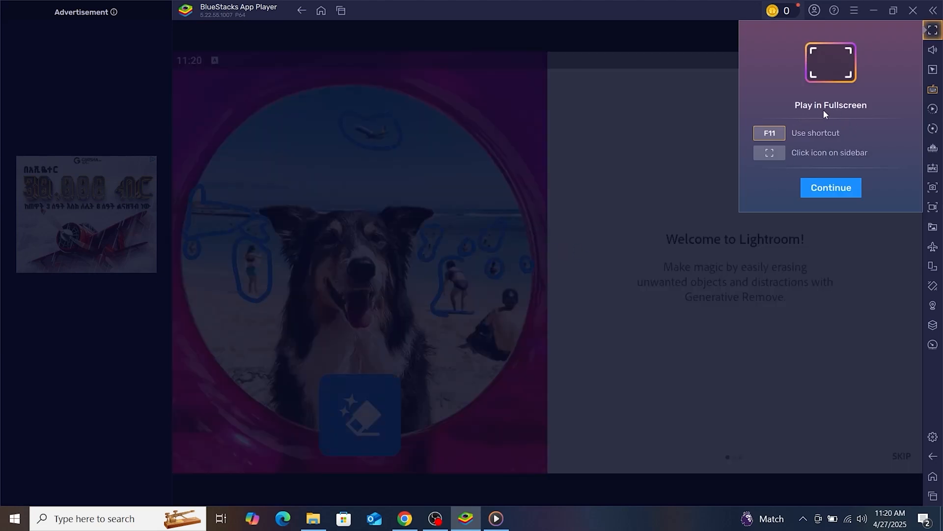
# Dismiss the fullscreen tip and sign in to Lightroom with Continue with Google.
pyautogui.click(831, 188)
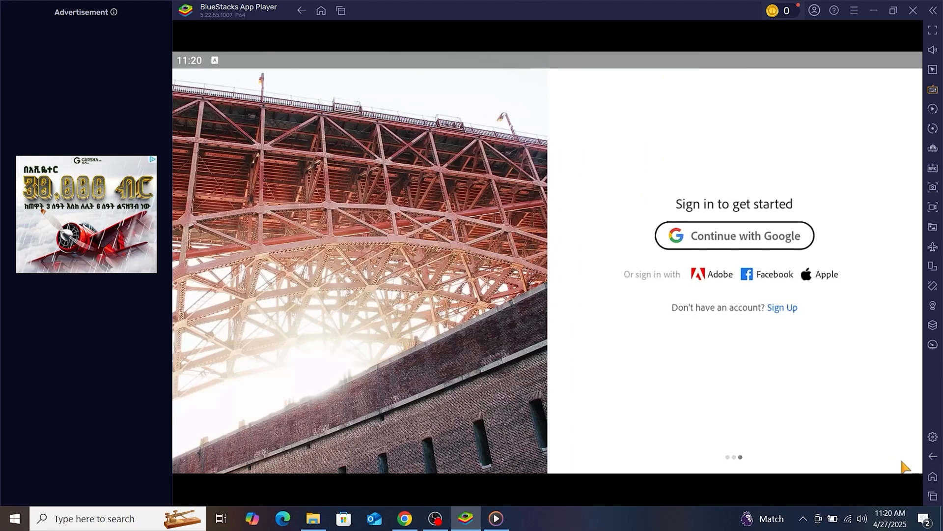
pyautogui.click(734, 235)
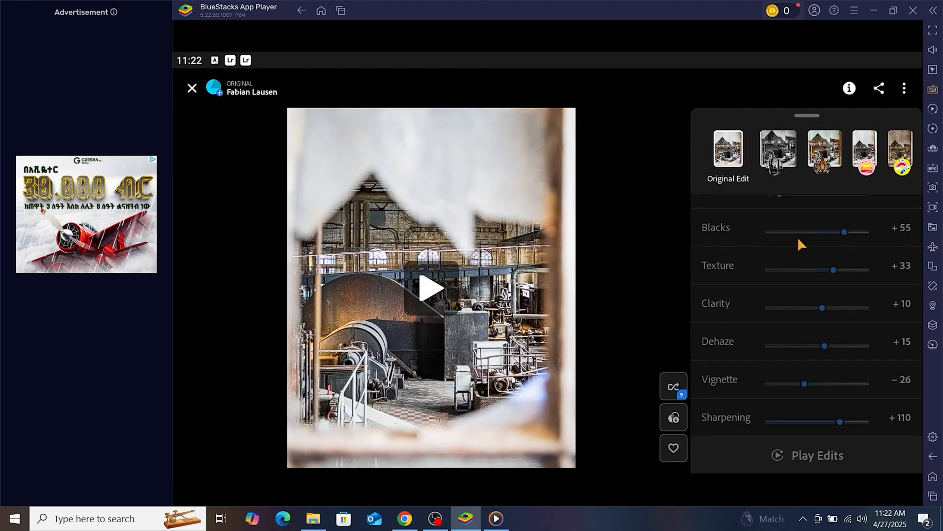
# Review the factory edit's sliders, view its black-and-white remix, then return to the For you feed.
pyautogui.scroll(-3)
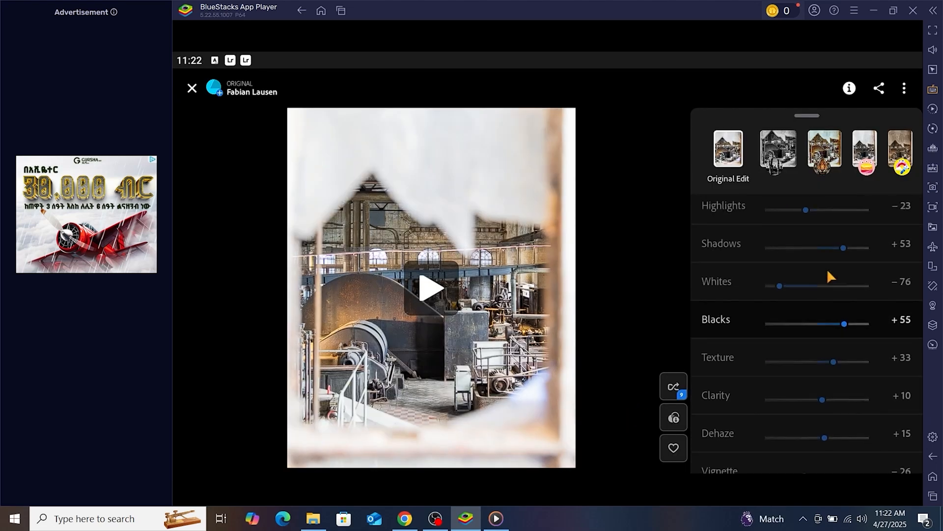
pyautogui.scroll(-3)
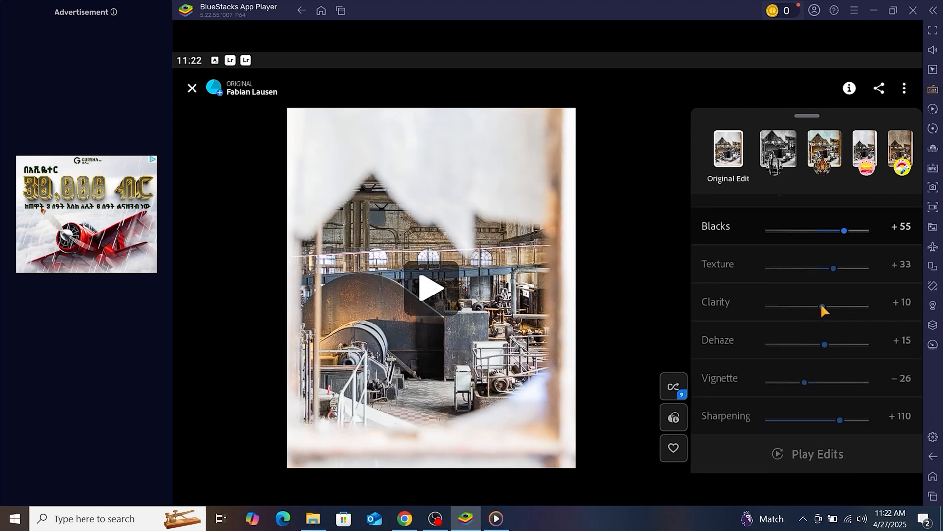
pyautogui.click(777, 150)
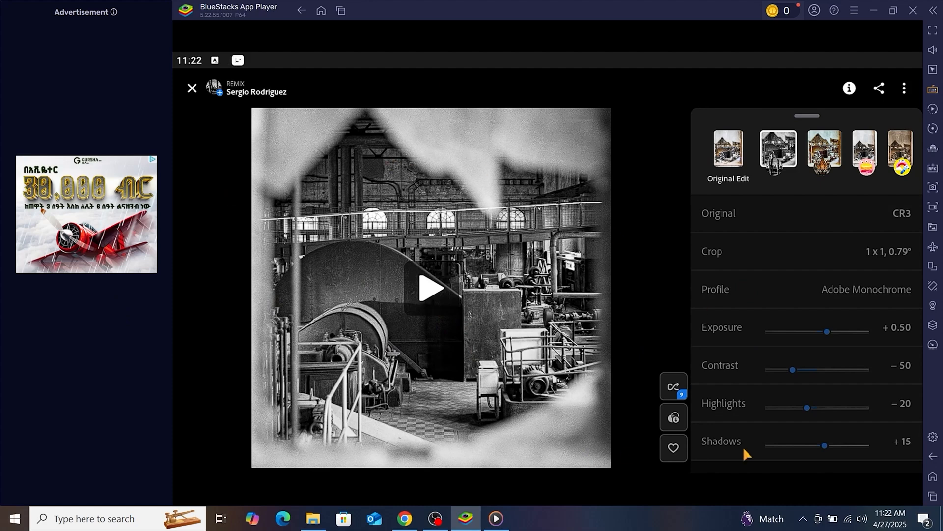
pyautogui.scroll(-3)
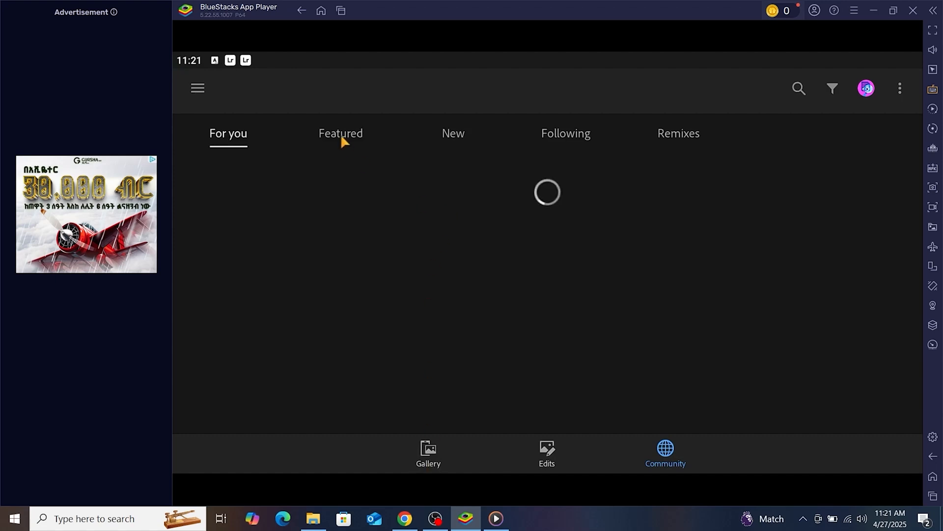
# Switch between Featured and New community edits, then filter Featured to Architecture and scan results.
pyautogui.click(341, 133)
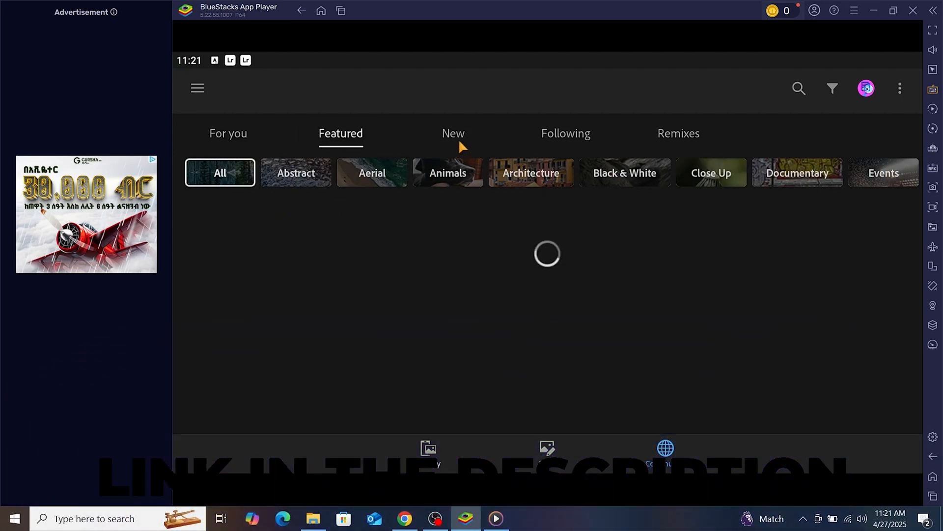
pyautogui.click(453, 133)
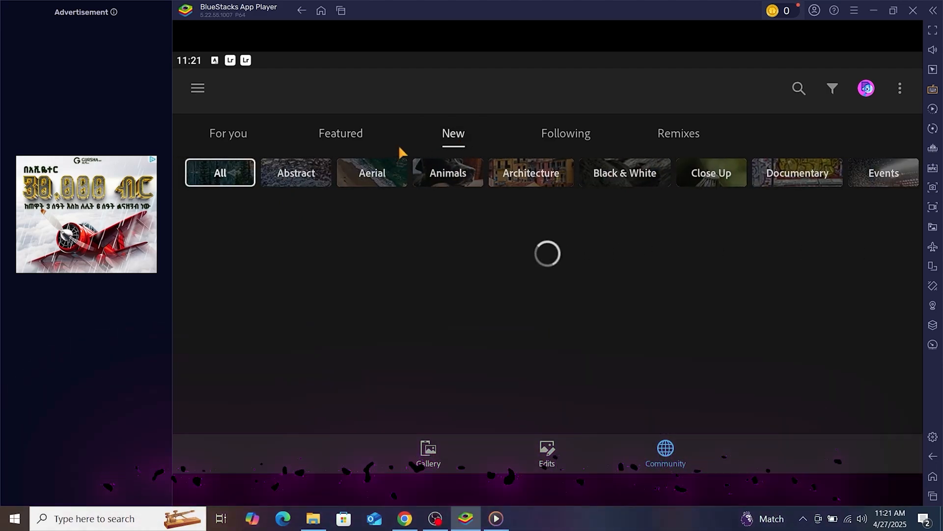
pyautogui.click(341, 133)
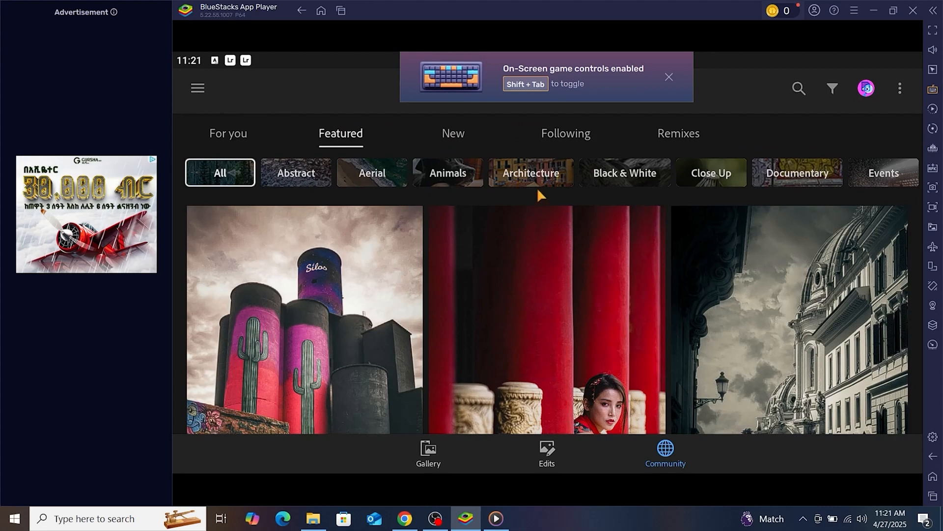
pyautogui.click(531, 173)
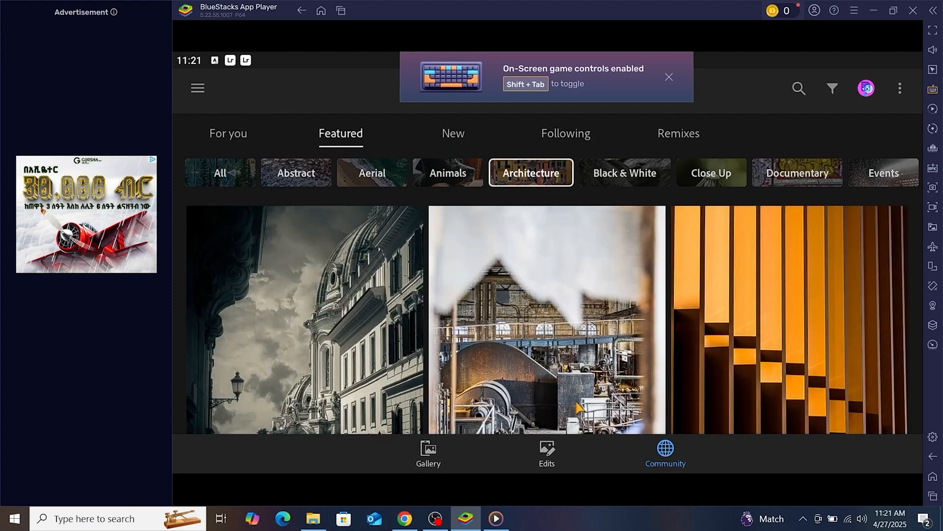
pyautogui.scroll(-3)
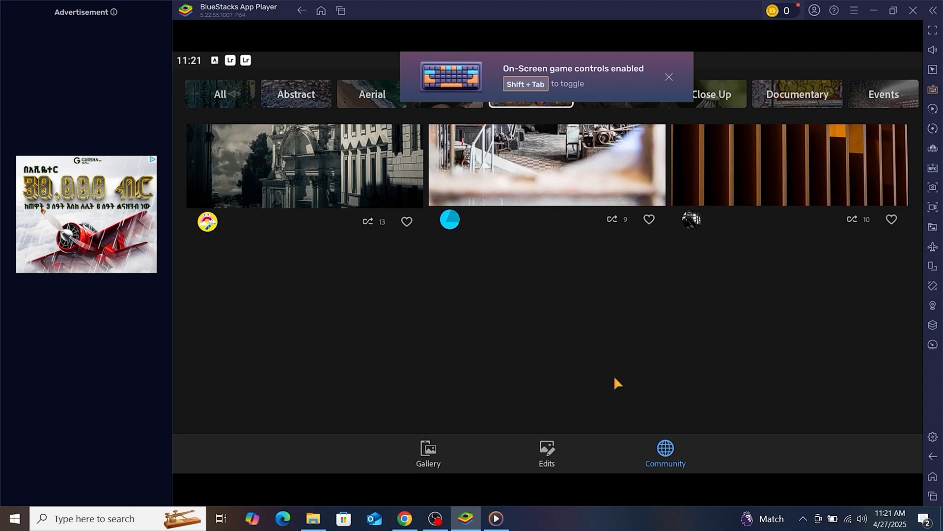